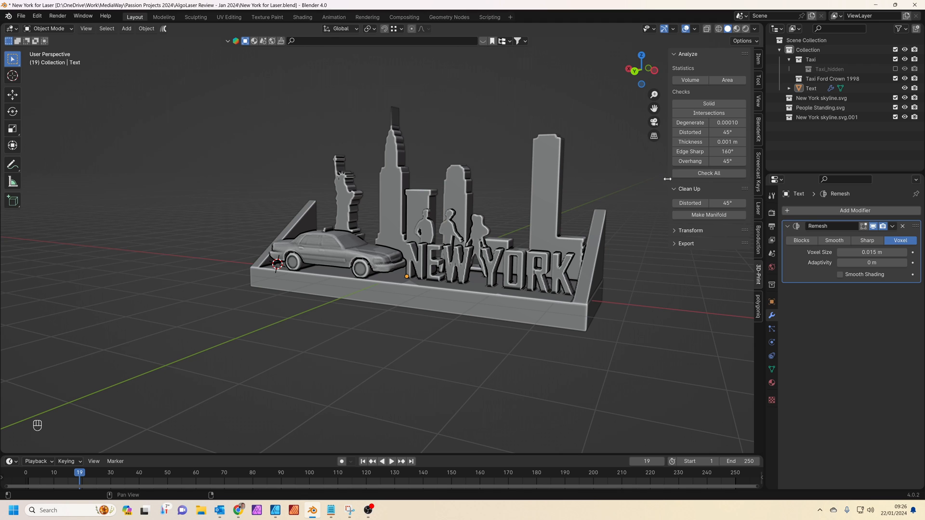
Leave the Blender diorama and switch to the browser's Etsy laser-cut listings.
{"action": "left_click", "coordinate": [36, 17]}
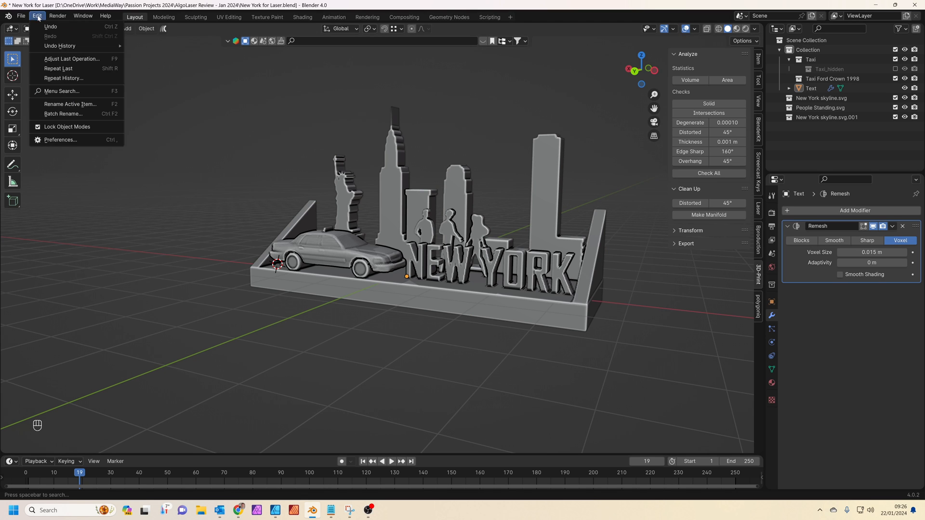
{"action": "left_click", "coordinate": [59, 140]}
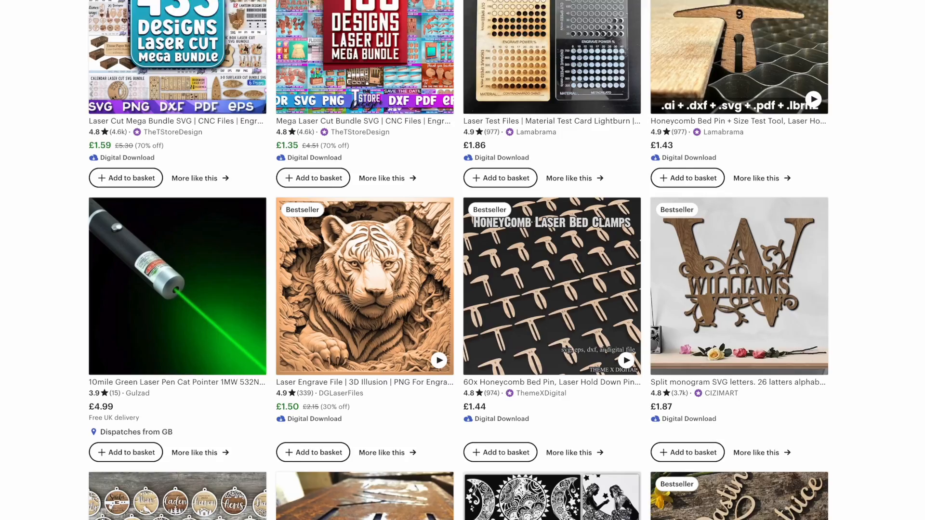
{"action": "scroll", "scroll_direction": "down", "scroll_amount": 3}
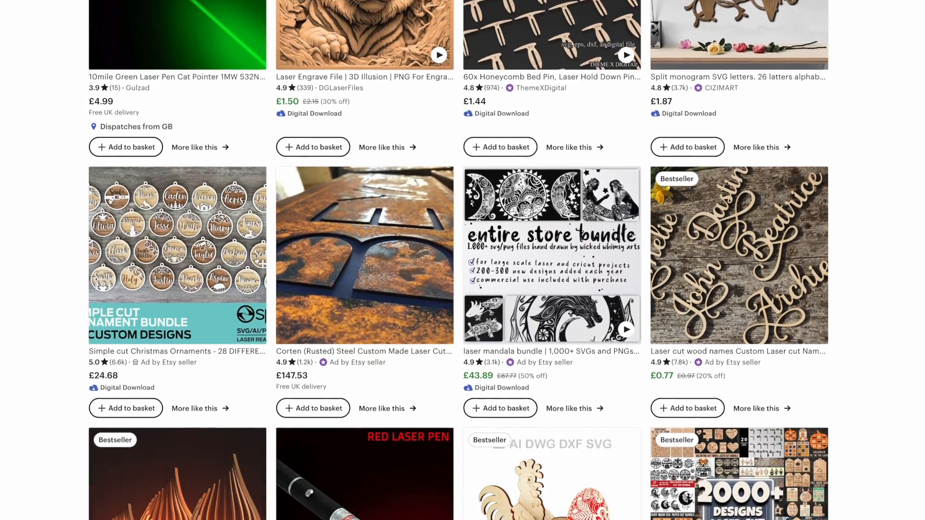
{"action": "scroll", "scroll_direction": "down", "scroll_amount": 3}
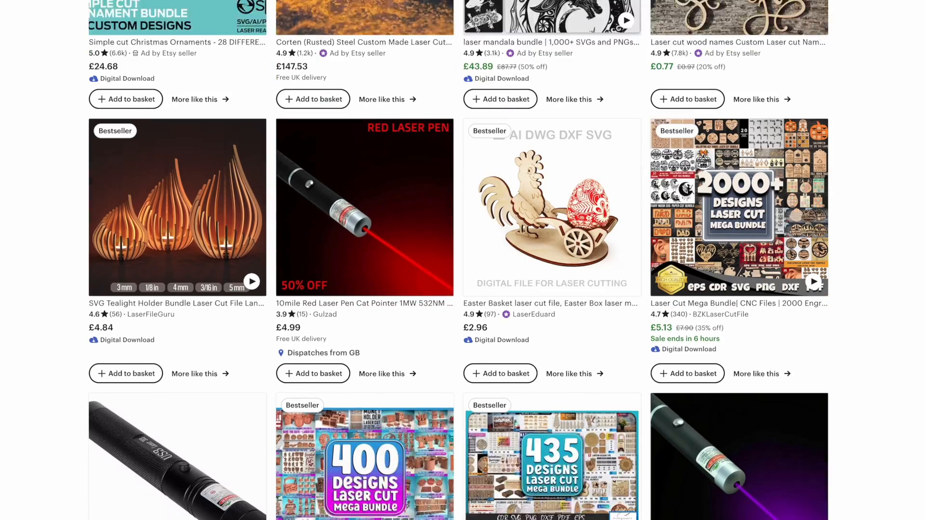
{"action": "scroll", "scroll_direction": "down", "scroll_amount": 3}
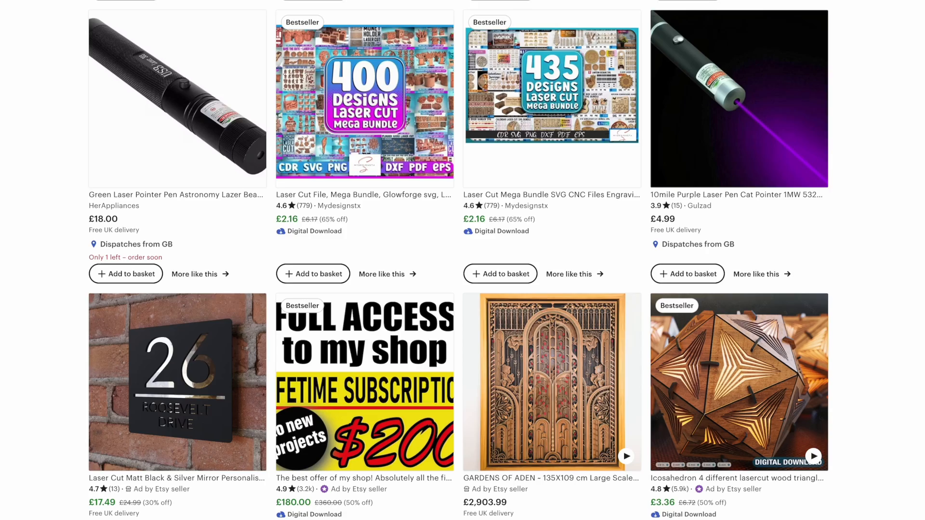
{"action": "scroll", "scroll_direction": "down", "scroll_amount": 3}
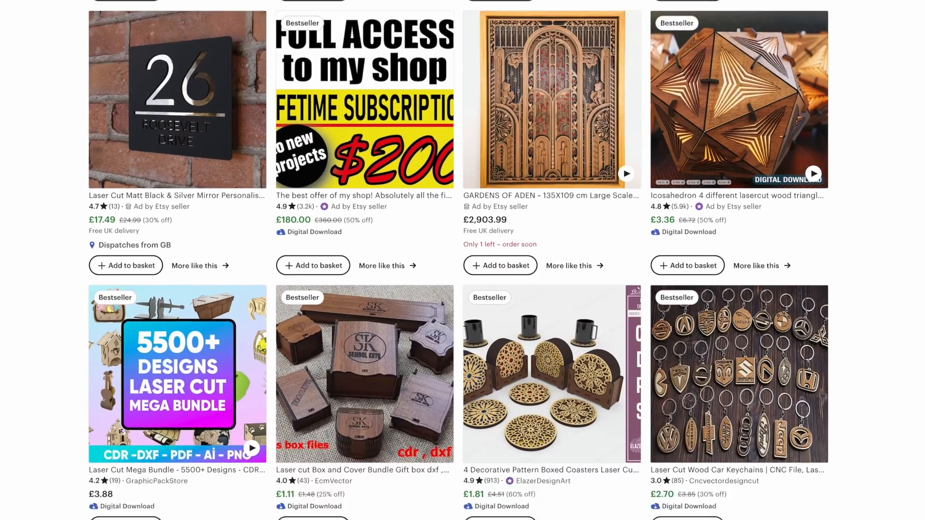
{"action": "scroll", "scroll_direction": "down", "scroll_amount": 3}
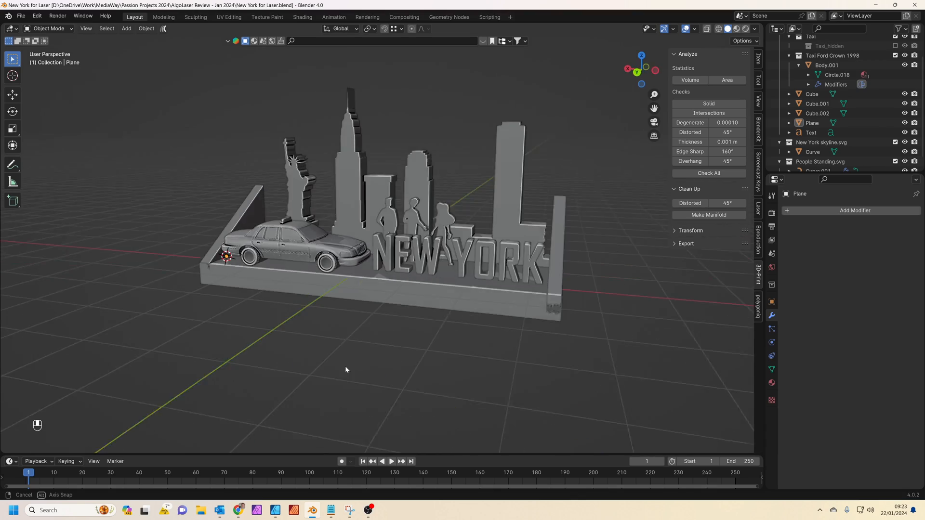
{"action": "left_click_drag", "start_coordinate": [345, 369], "coordinate": [339, 348]}
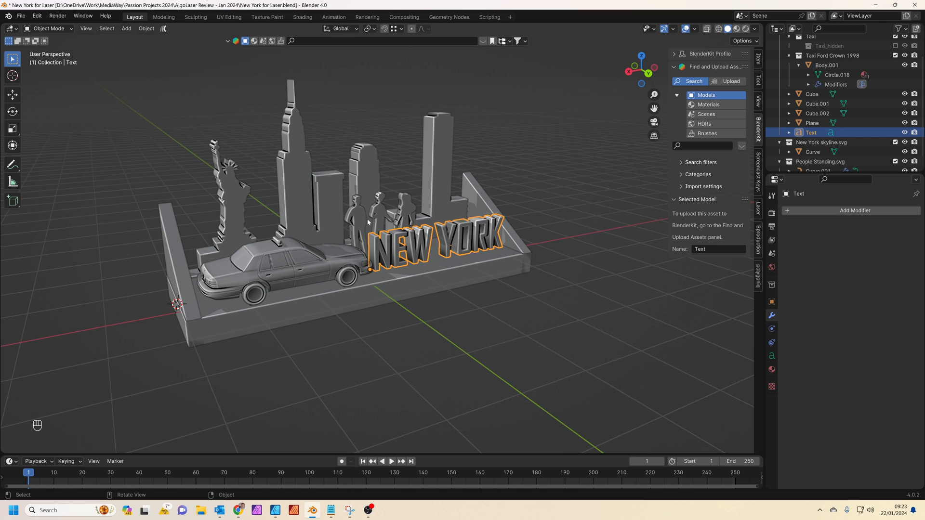
{"action": "left_click", "coordinate": [812, 151]}
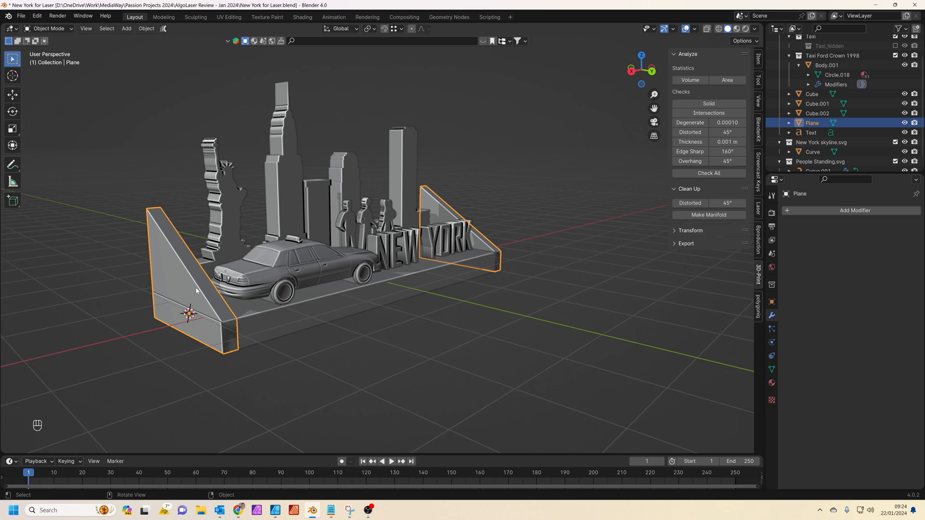
{"action": "mouse_move", "coordinate": [154, 223]}
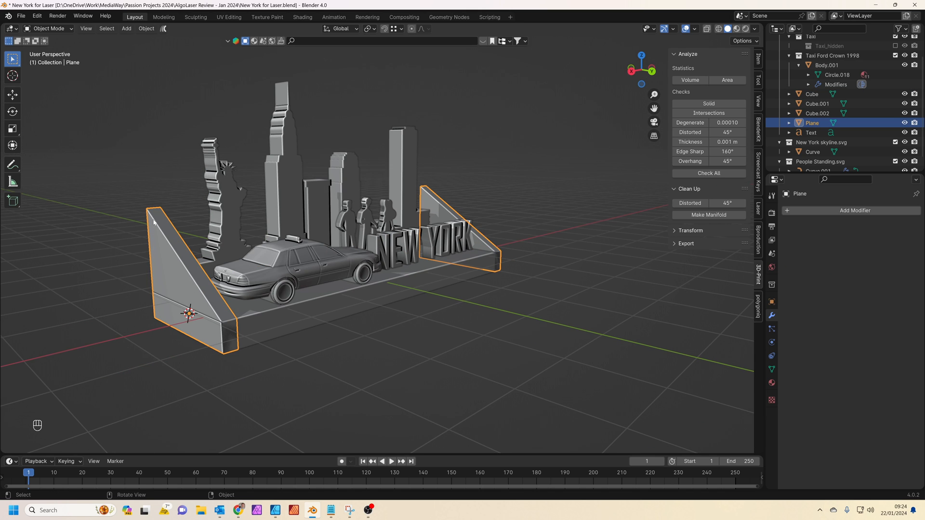
{"action": "mouse_move", "coordinate": [206, 233]}
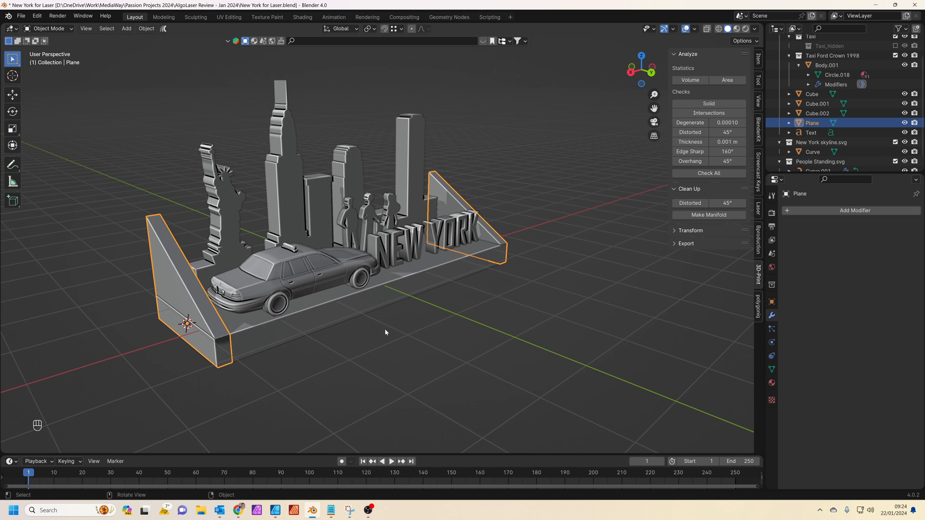
{"action": "mouse_move", "coordinate": [168, 258]}
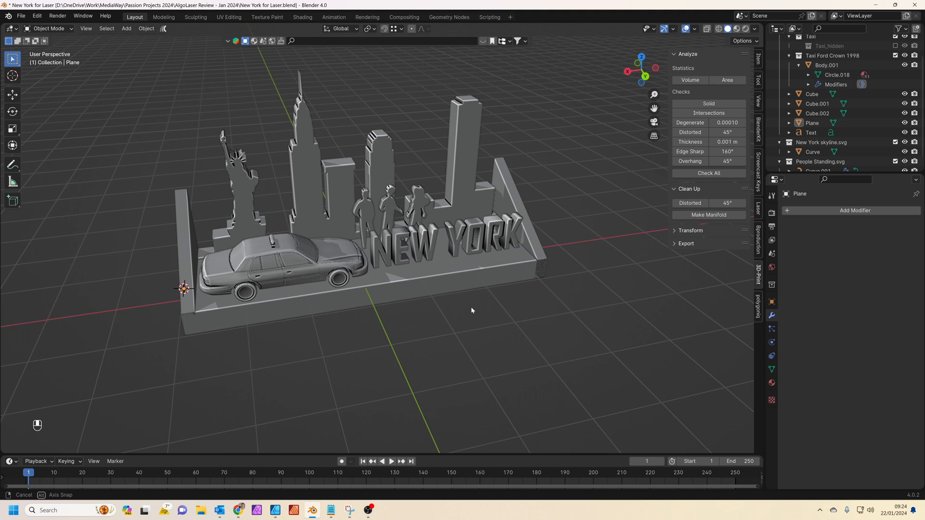
{"action": "key", "text": "space"}
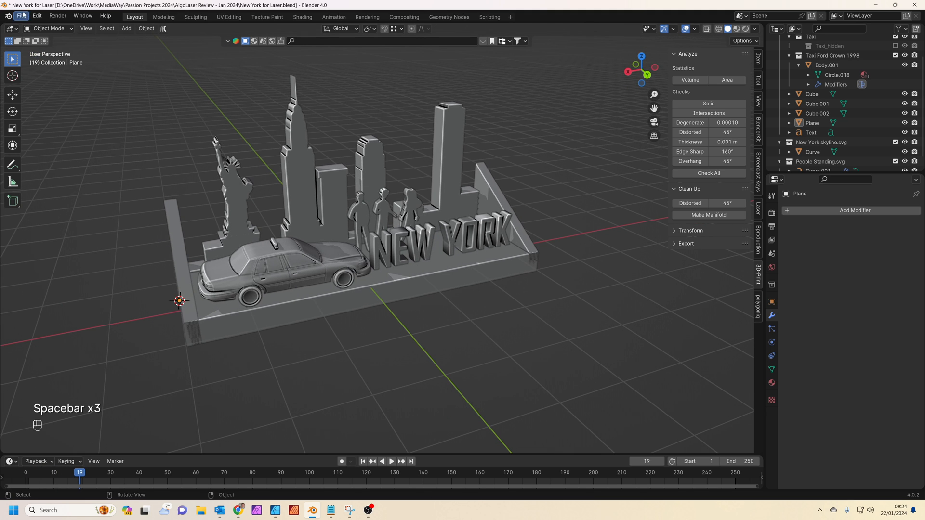
{"action": "left_click", "coordinate": [21, 15]}
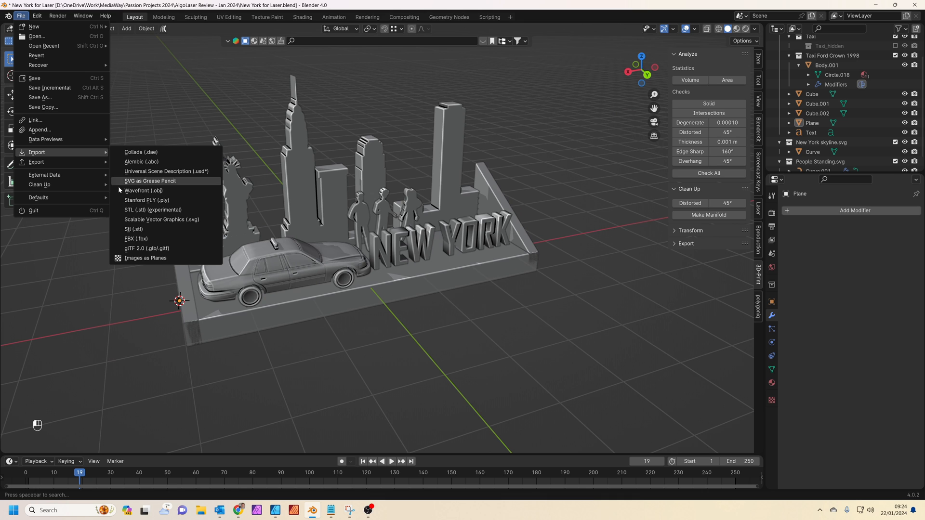
{"action": "left_click", "coordinate": [162, 220]}
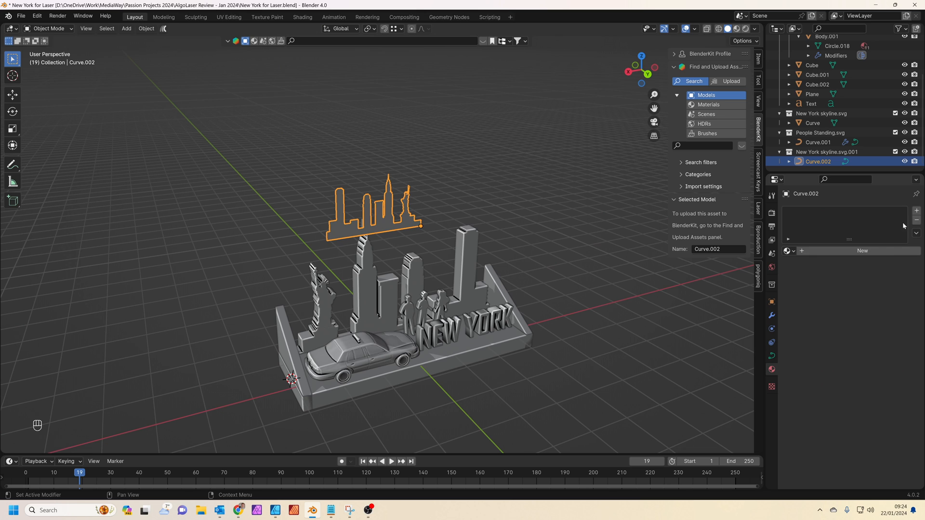
{"action": "left_click", "coordinate": [771, 316]}
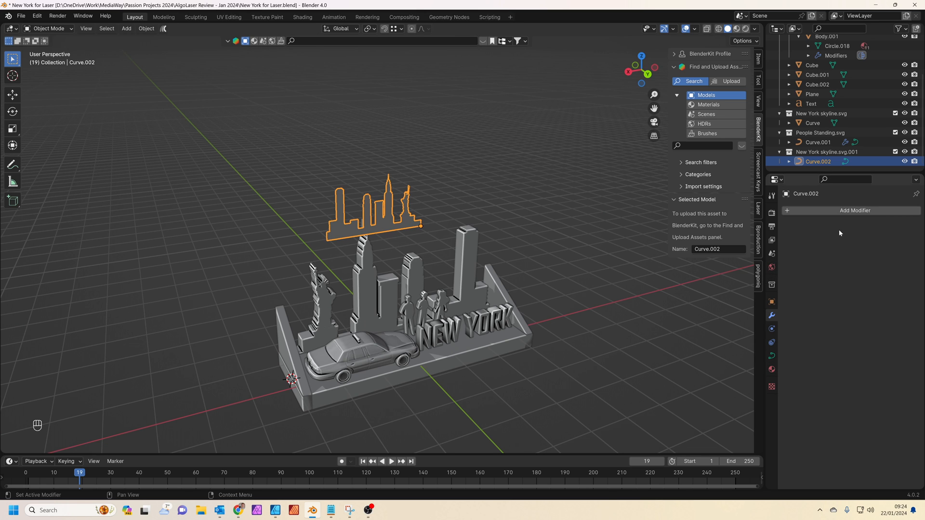
{"action": "left_click", "coordinate": [855, 211]}
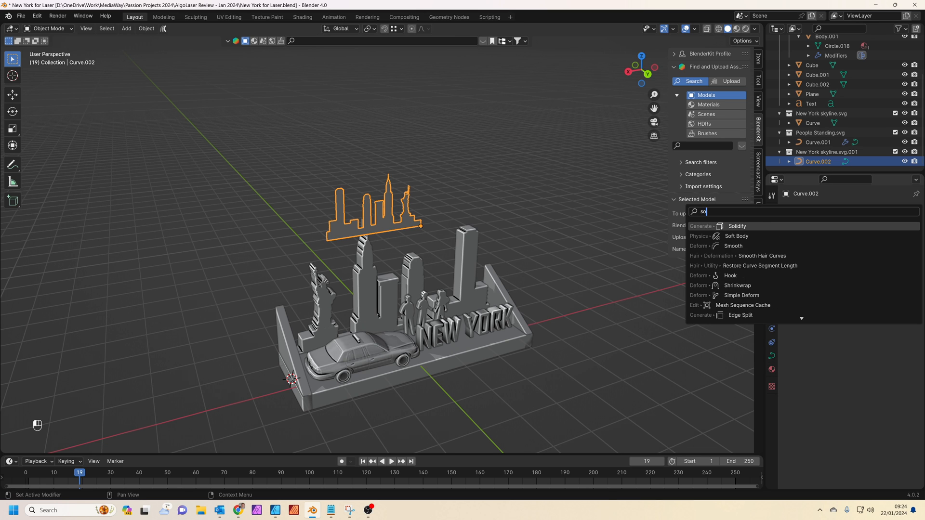
{"action": "left_click", "coordinate": [736, 225]}
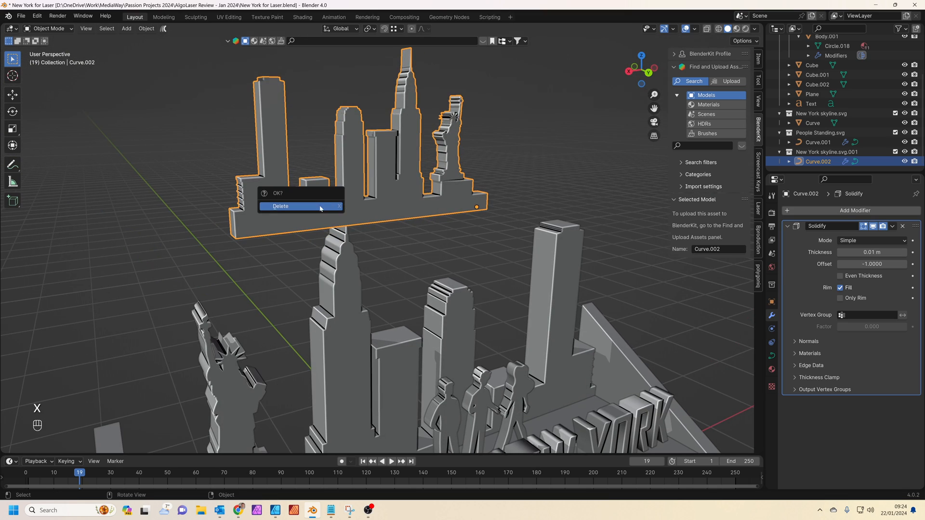
{"action": "left_click", "coordinate": [280, 206]}
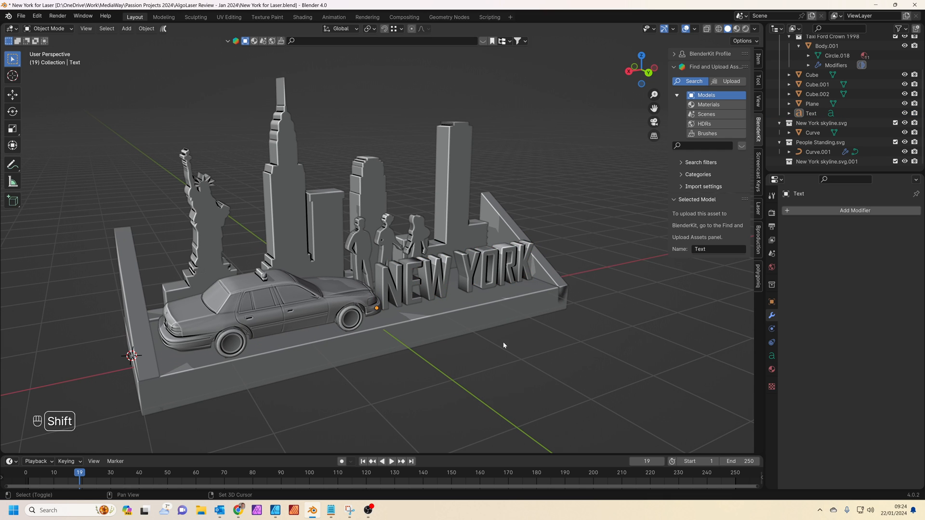
{"action": "key", "text": "shift+a"}
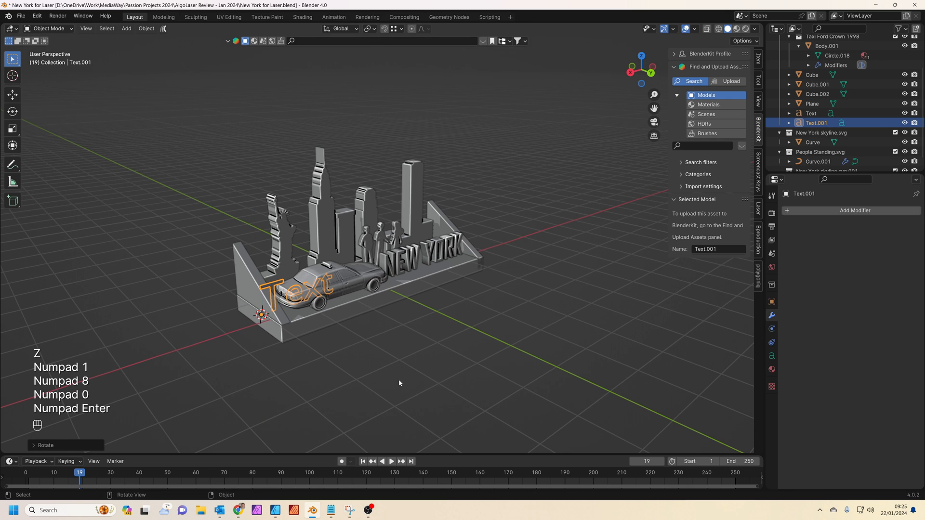
{"action": "left_click", "coordinate": [771, 355]}
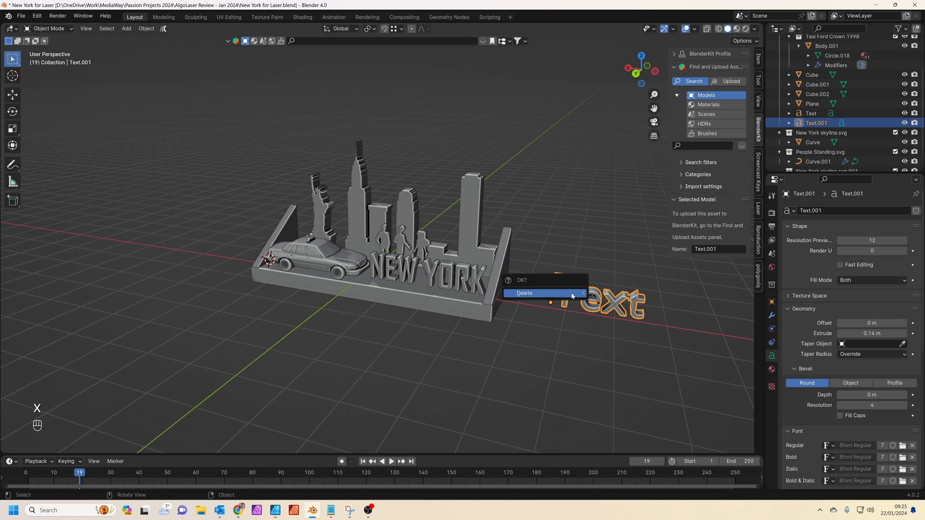
{"action": "left_click", "coordinate": [524, 293]}
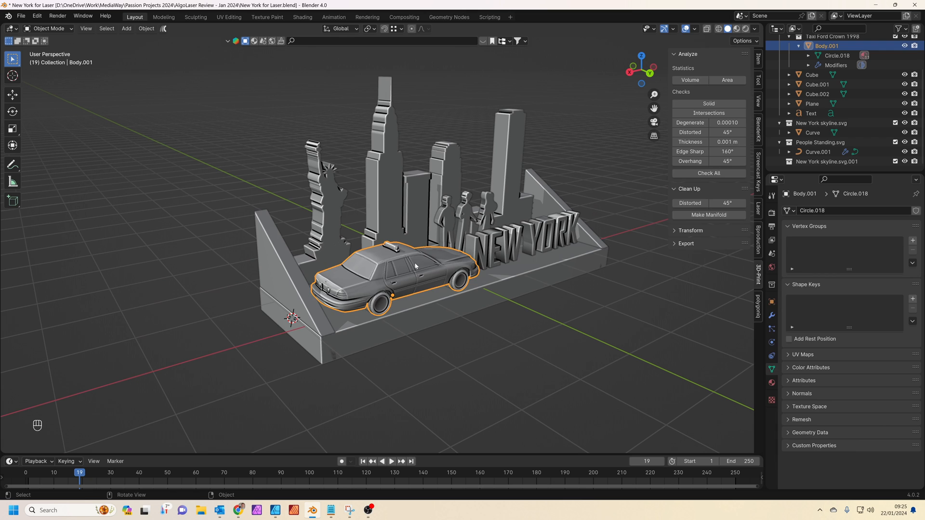
Convert the skyline curve to a mesh and join all diorama pieces with Ctrl+J.
{"action": "left_click", "coordinate": [813, 132]}
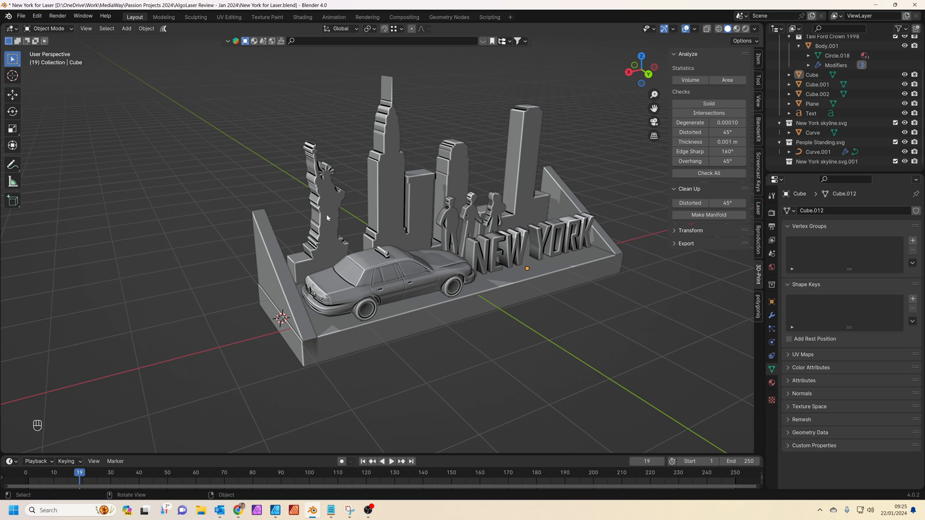
{"action": "left_click", "coordinate": [813, 132]}
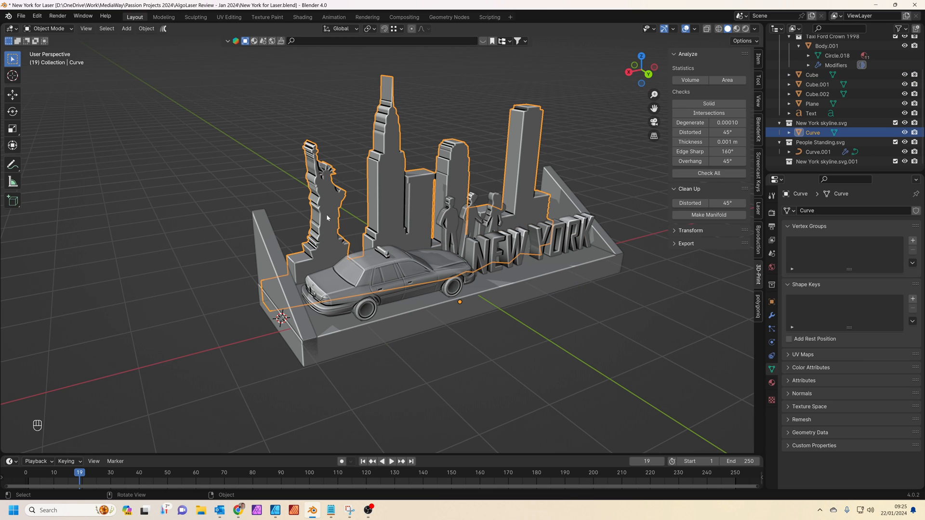
{"action": "right_click", "coordinate": [327, 219]}
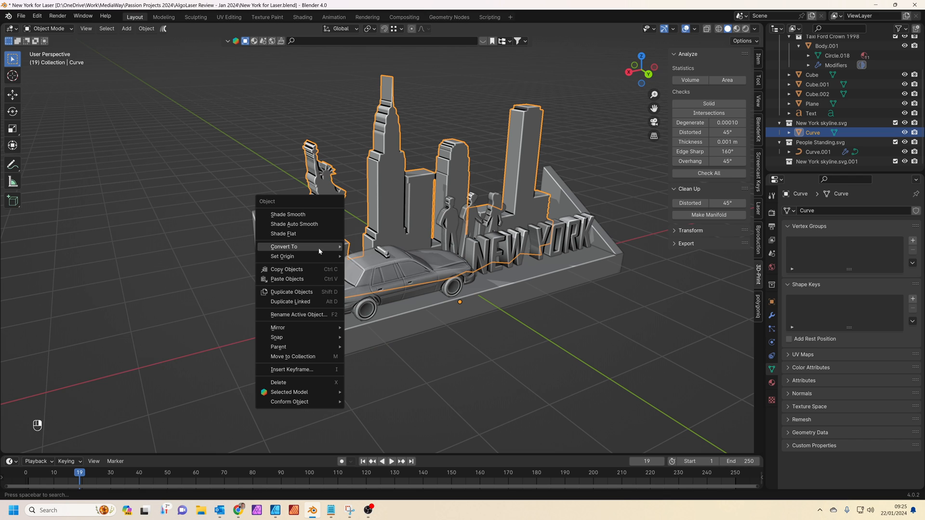
{"action": "left_click", "coordinate": [283, 246]}
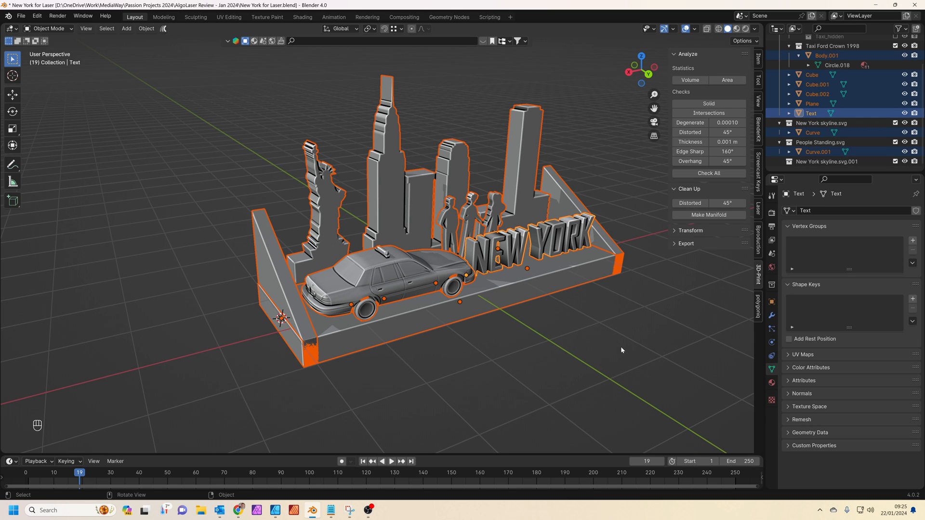
{"action": "key", "text": "Ctrl+J"}
{"action": "type", "text": "re"}
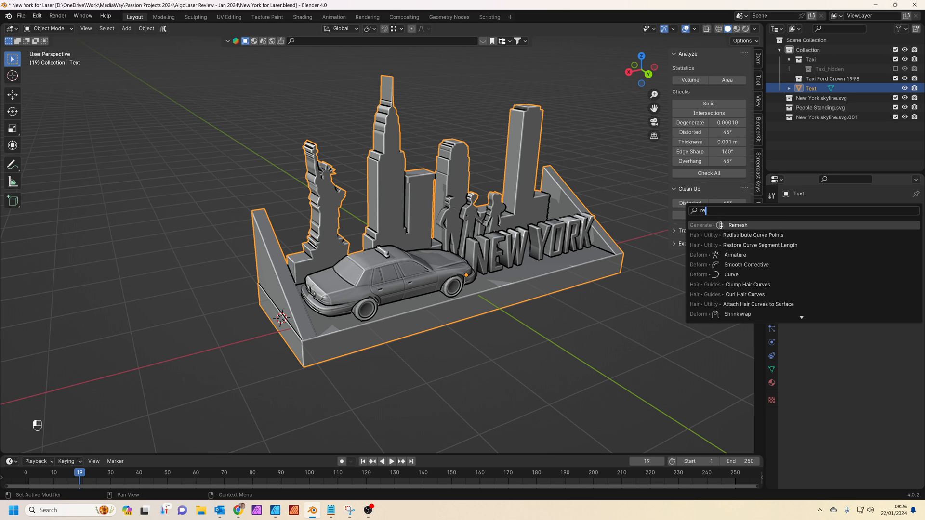
Add a Remesh modifier in Voxel mode with 0.015 m voxel size to the joined diorama.
{"action": "left_click", "coordinate": [736, 224]}
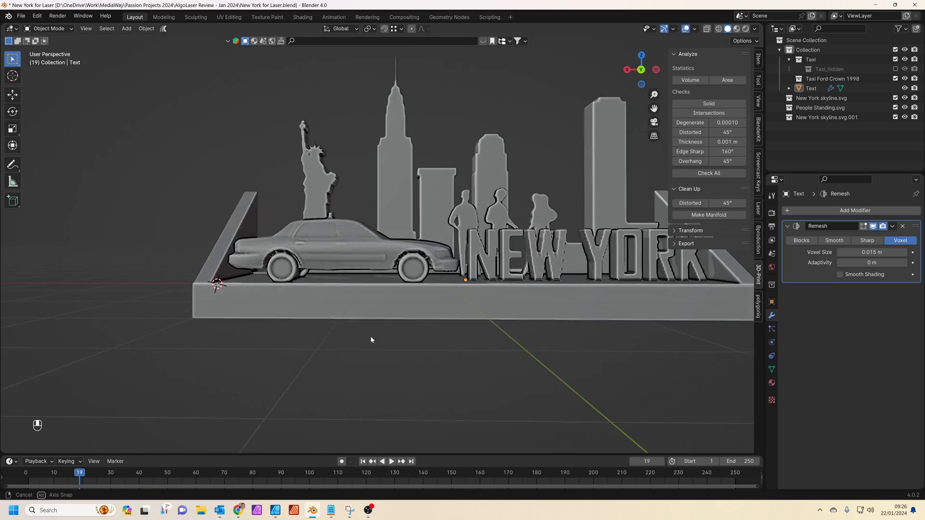
{"action": "left_click_drag", "start_coordinate": [371, 340], "coordinate": [385, 353]}
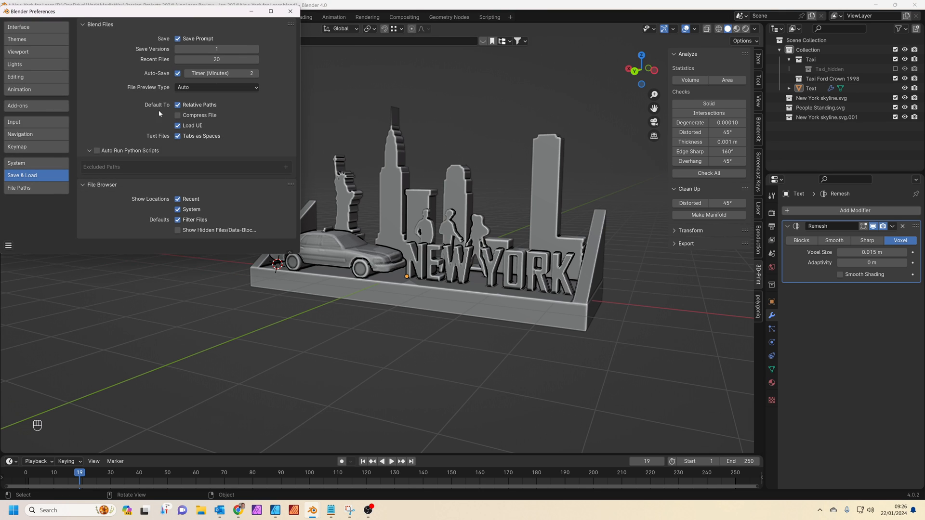
Search add-ons for '3d print', enable Mesh: 3D-Print Toolbox, and close Preferences.
{"action": "left_click", "coordinate": [211, 165]}
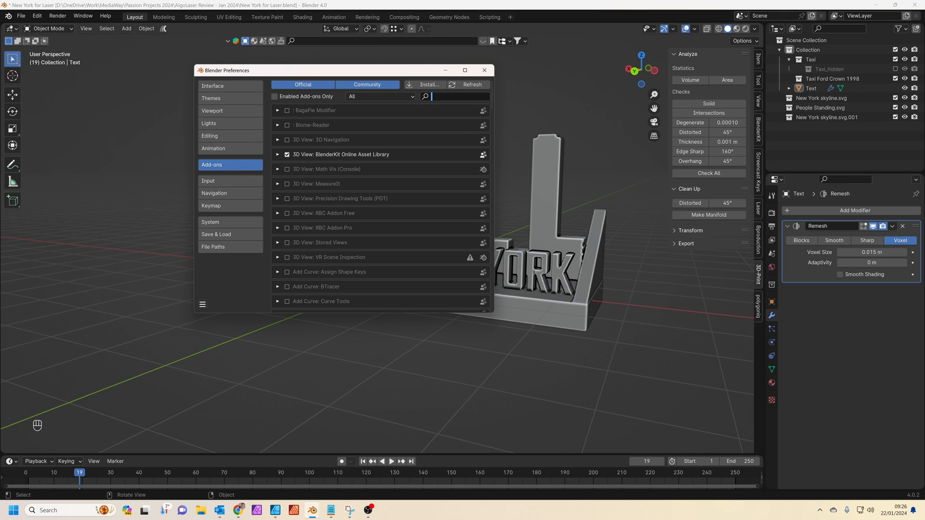
{"action": "type", "text": "3d-"}
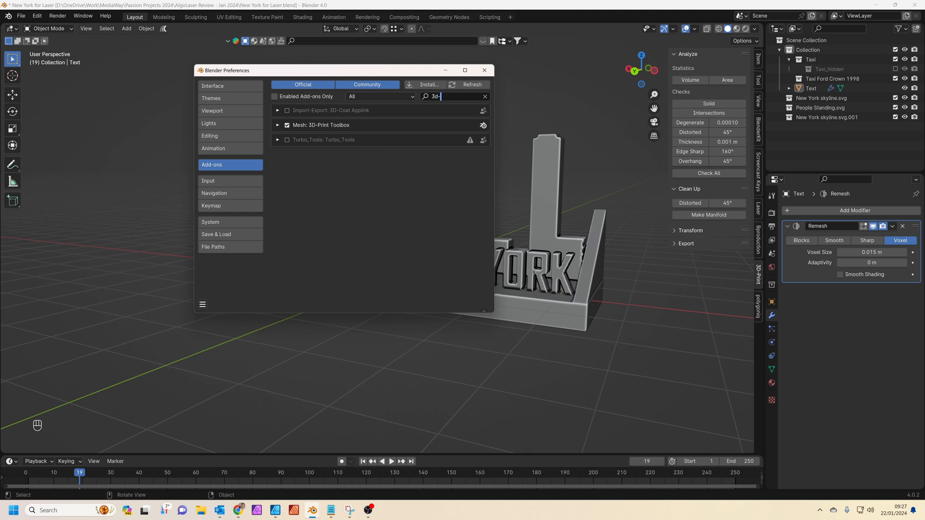
{"action": "type", "text": "print"}
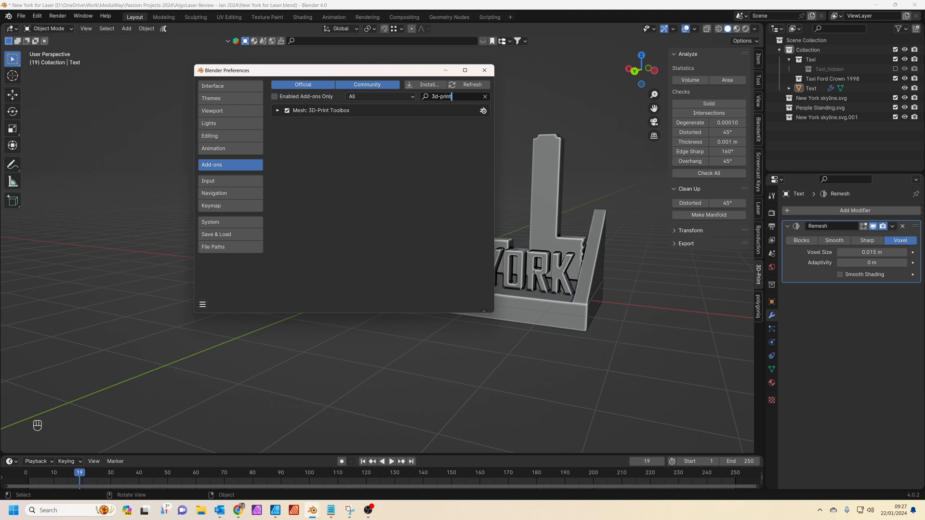
{"action": "left_click", "coordinate": [277, 110]}
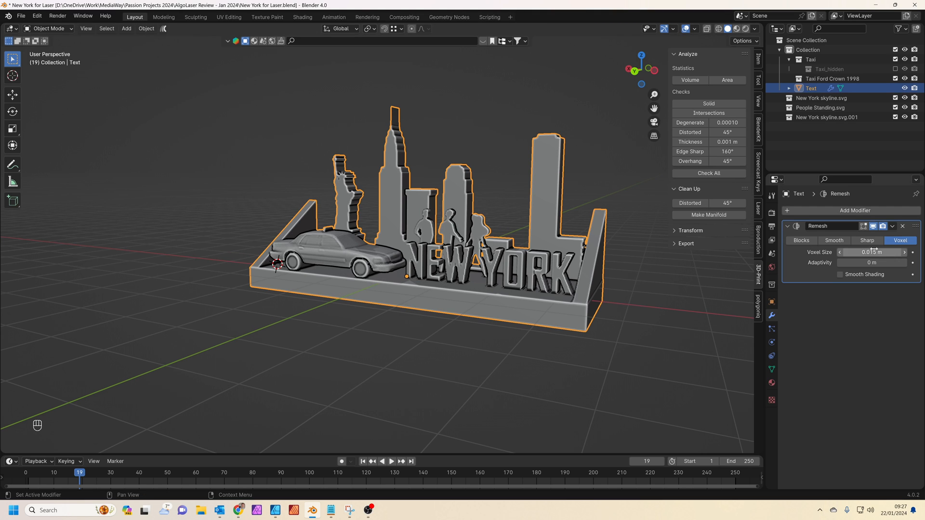
Apply the Remesh, make the diorama manifold, and start a File > Export.
{"action": "left_click", "coordinate": [903, 225]}
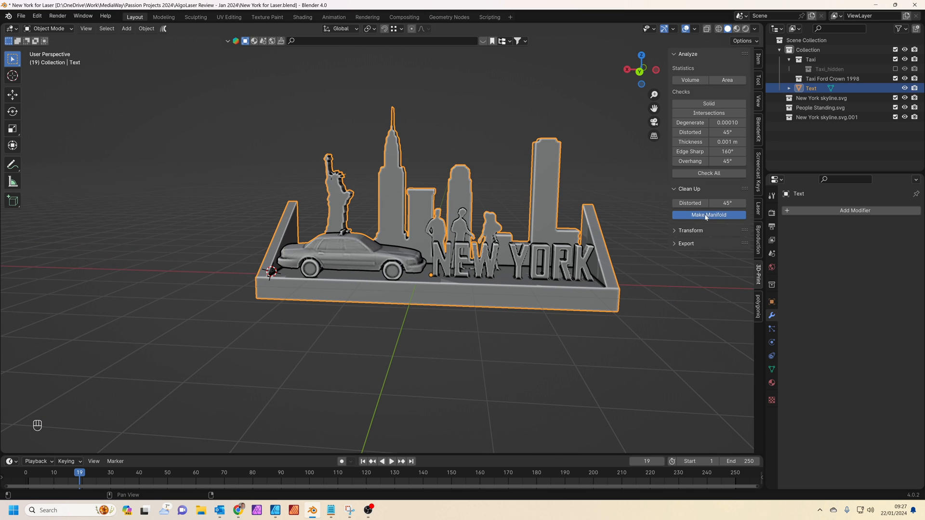
{"action": "left_click", "coordinate": [708, 215]}
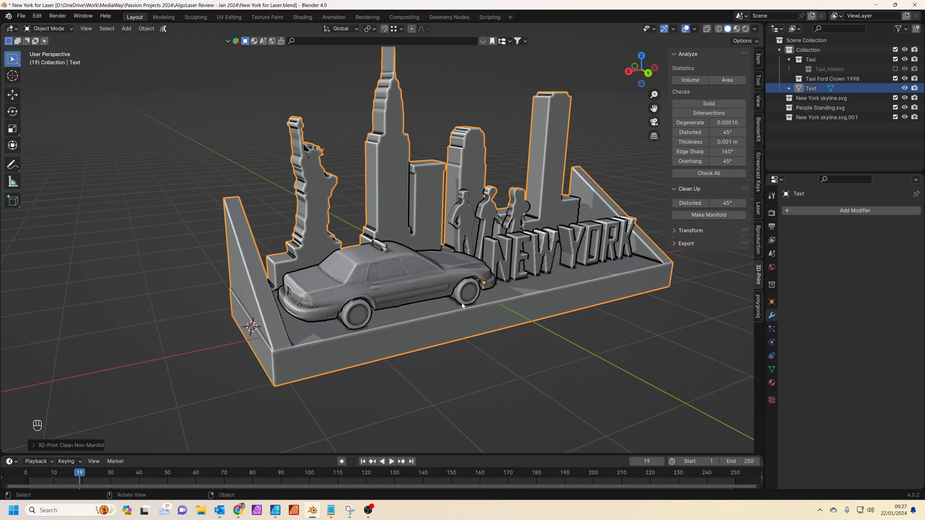
{"action": "left_click", "coordinate": [20, 16]}
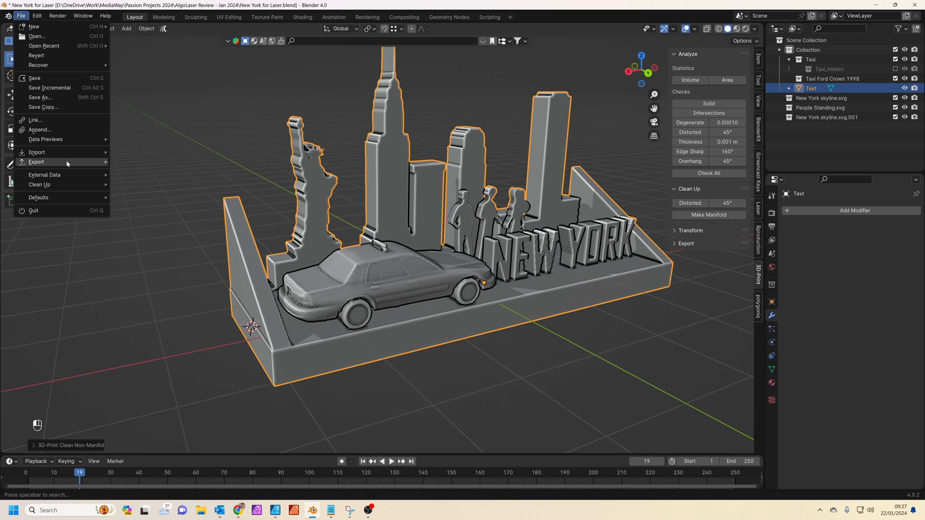
{"action": "left_click", "coordinate": [37, 162]}
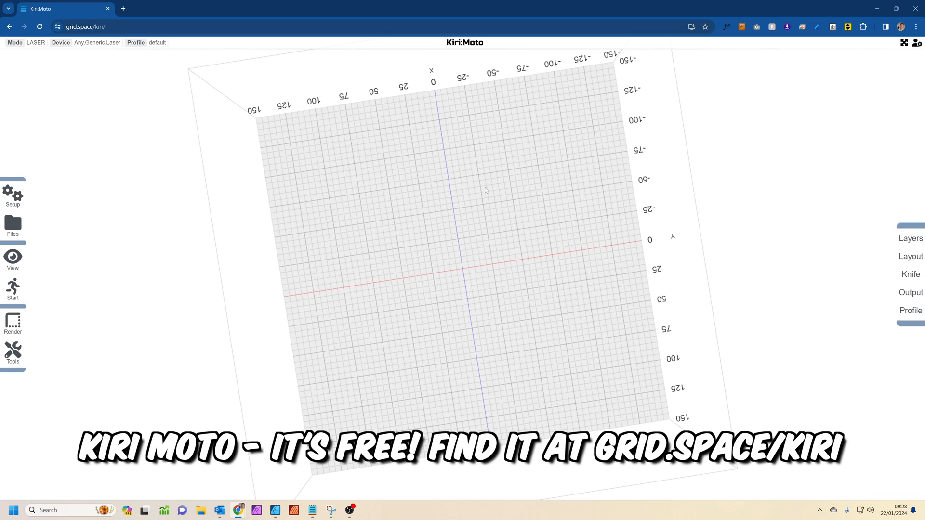
Import 'New York for Laser-Curve.stl' onto the empty Kiri:Moto laser bed.
{"action": "left_click_drag", "start_coordinate": [486, 190], "coordinate": [525, 234]}
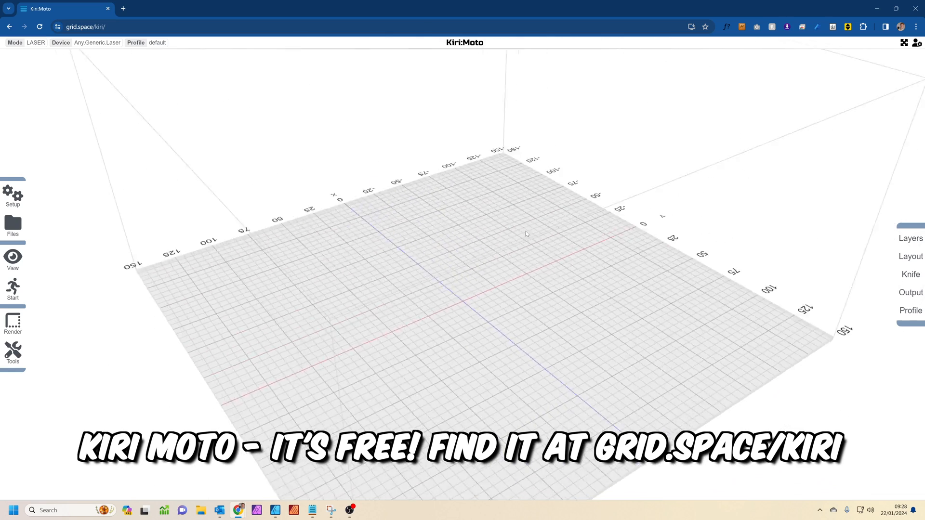
{"action": "left_click_drag", "start_coordinate": [525, 233], "coordinate": [510, 321]}
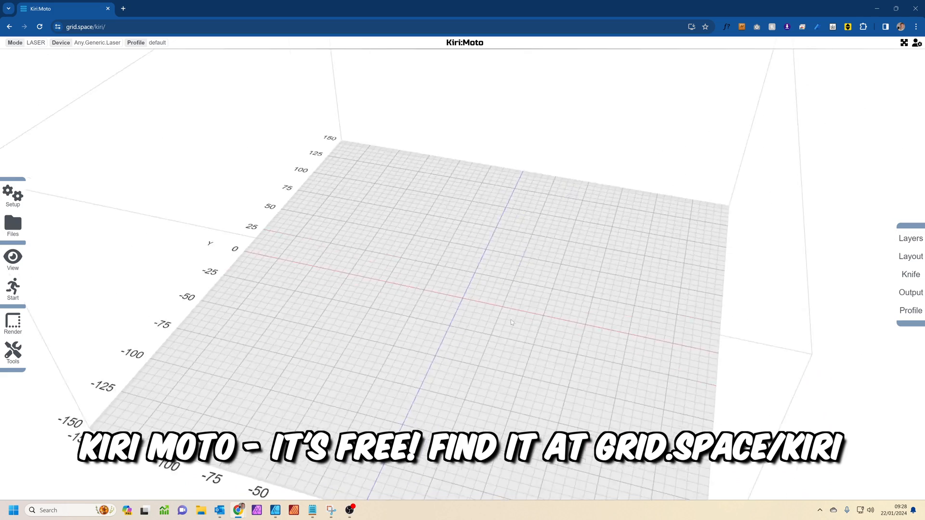
{"action": "left_click_drag", "start_coordinate": [510, 322], "coordinate": [477, 326]}
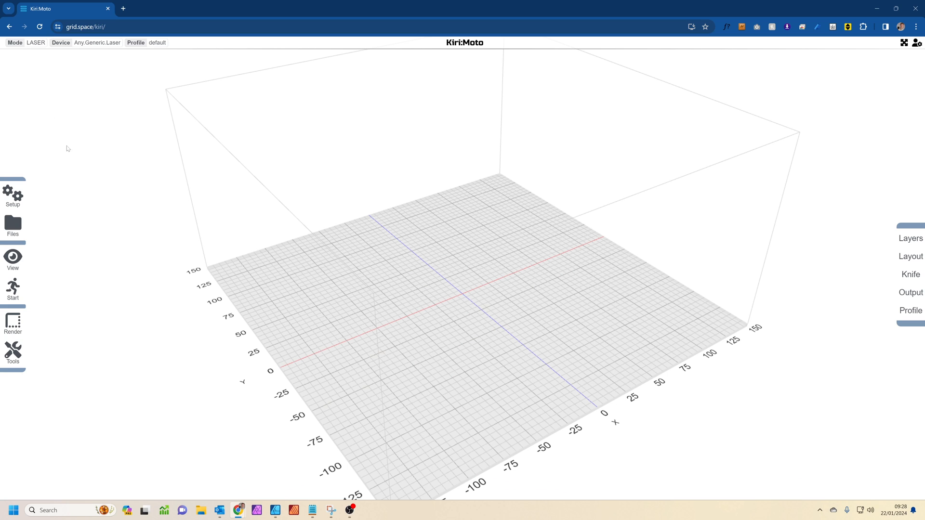
{"action": "left_click", "coordinate": [13, 225]}
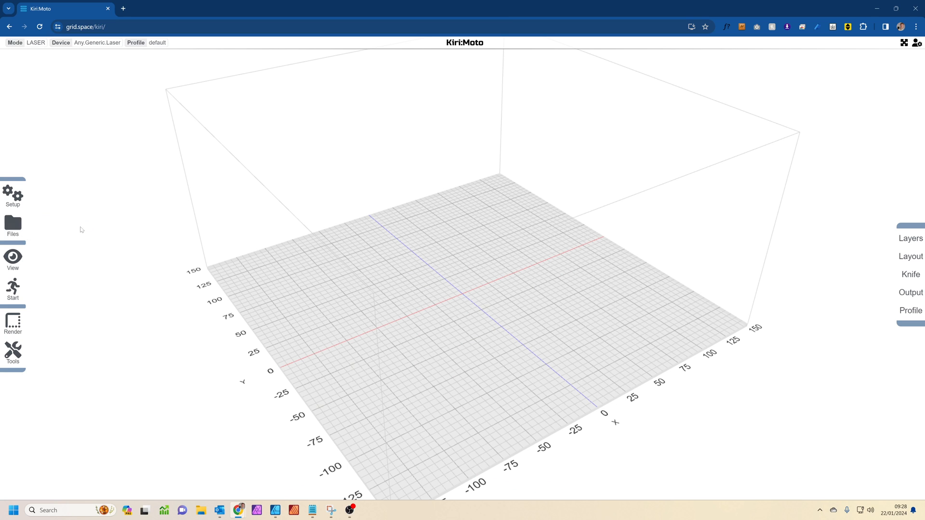
{"action": "left_click", "coordinate": [13, 228]}
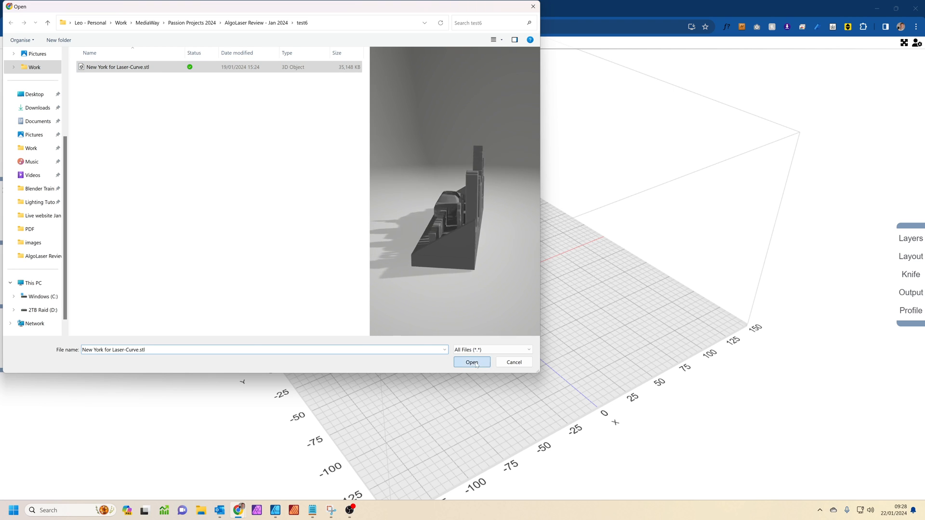
{"action": "left_click", "coordinate": [471, 361]}
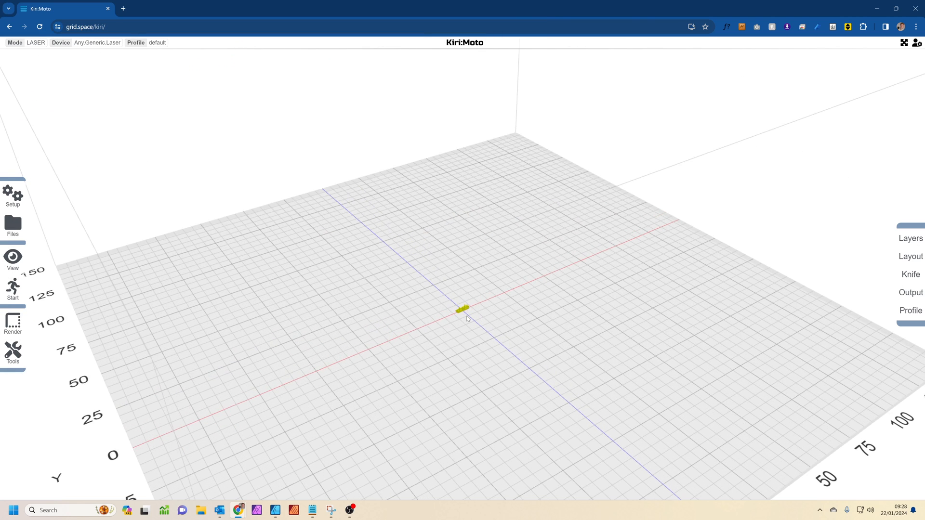
Scale the imported diorama to 20 on X, Y and Z.
{"action": "left_click", "coordinate": [12, 324]}
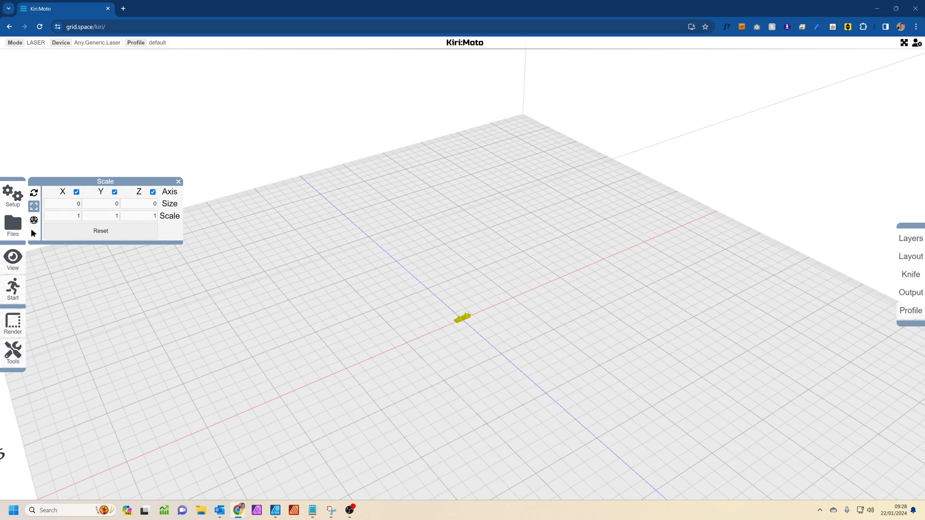
{"action": "type", "text": "20"}
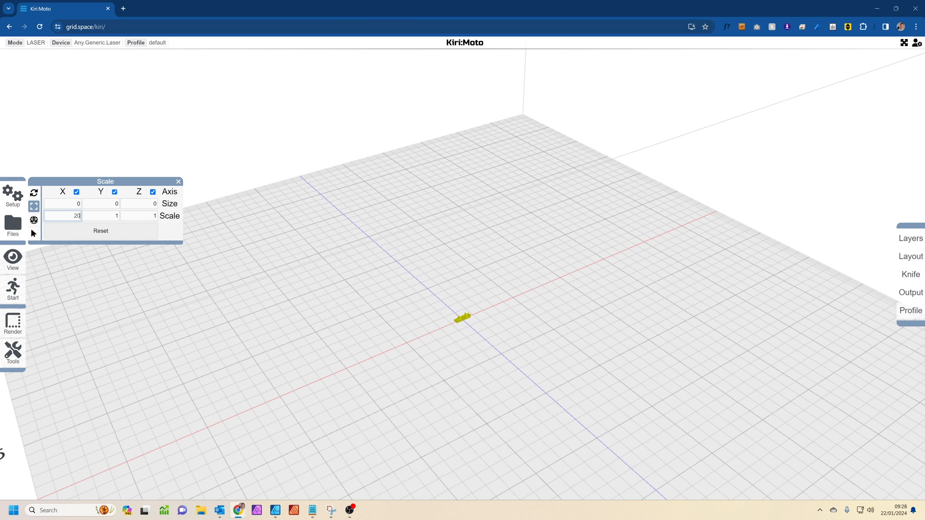
{"action": "type", "text": "20"}
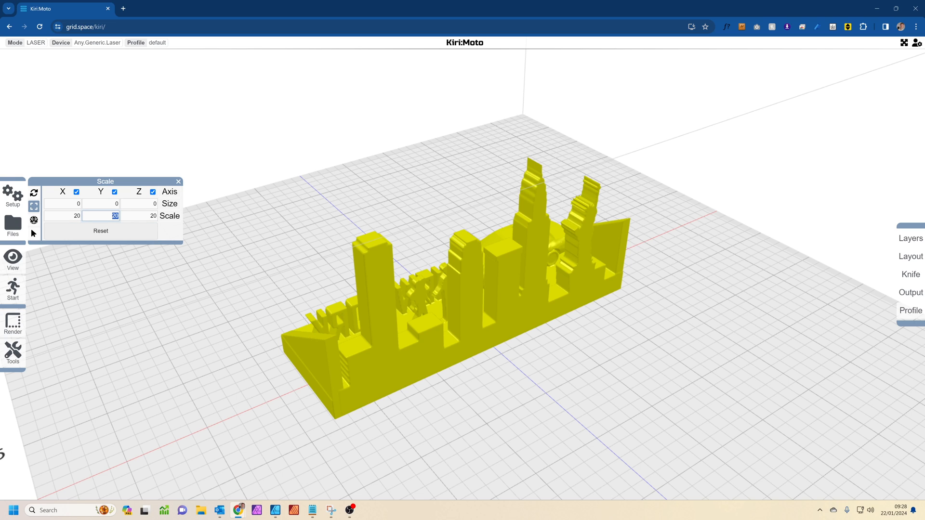
Rotate the diorama 90 degrees about X so it lies flat on the bed.
{"action": "left_click", "coordinate": [12, 352]}
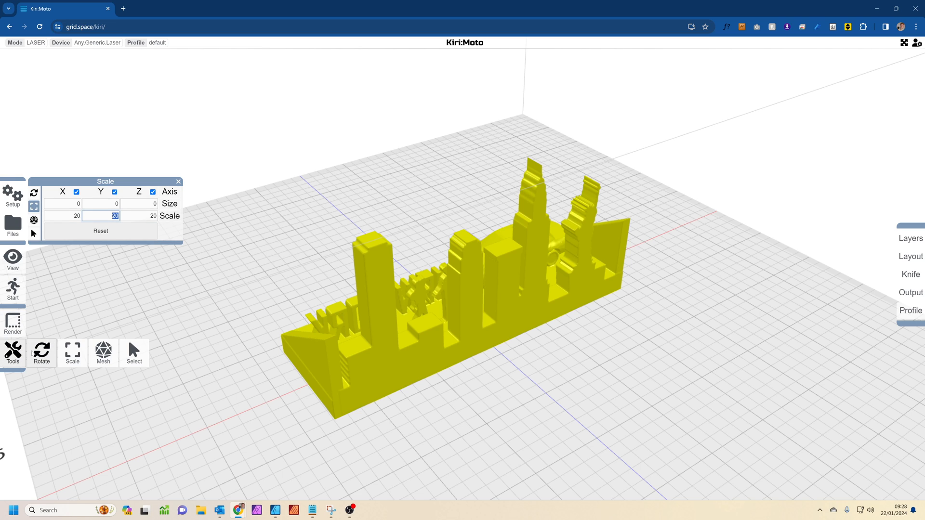
{"action": "left_click", "coordinate": [41, 353]}
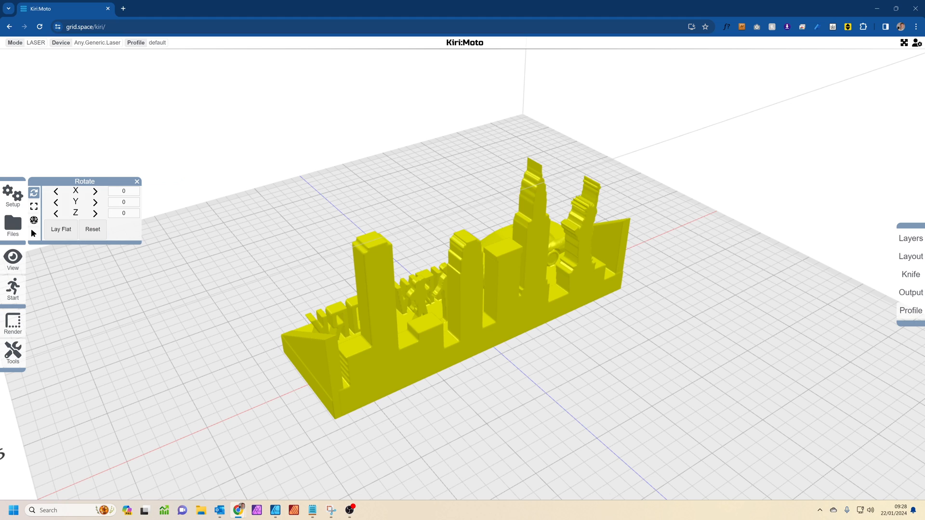
{"action": "type", "text": "9+0"}
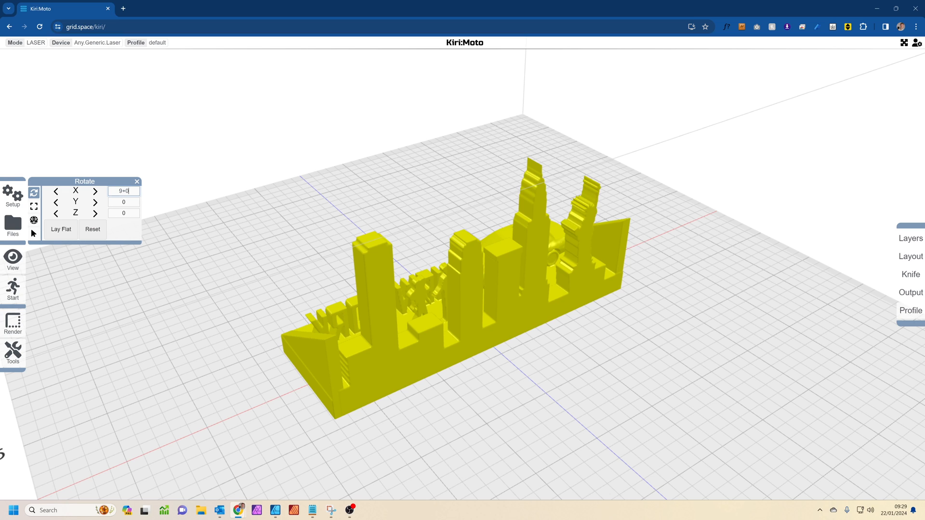
{"action": "type", "text": "90"}
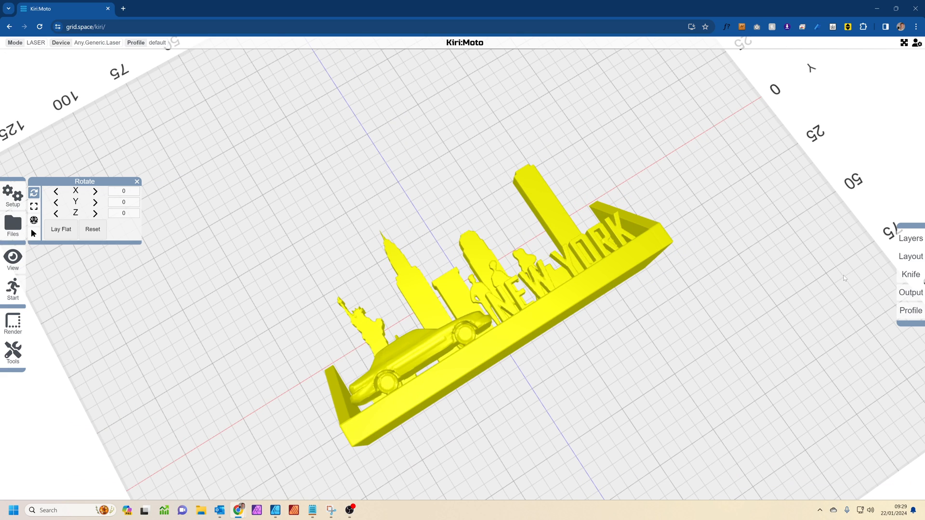
Set layer height 2.5, slice the diorama into flat layers, and export the outlines as SVG.
{"action": "left_click", "coordinate": [910, 238]}
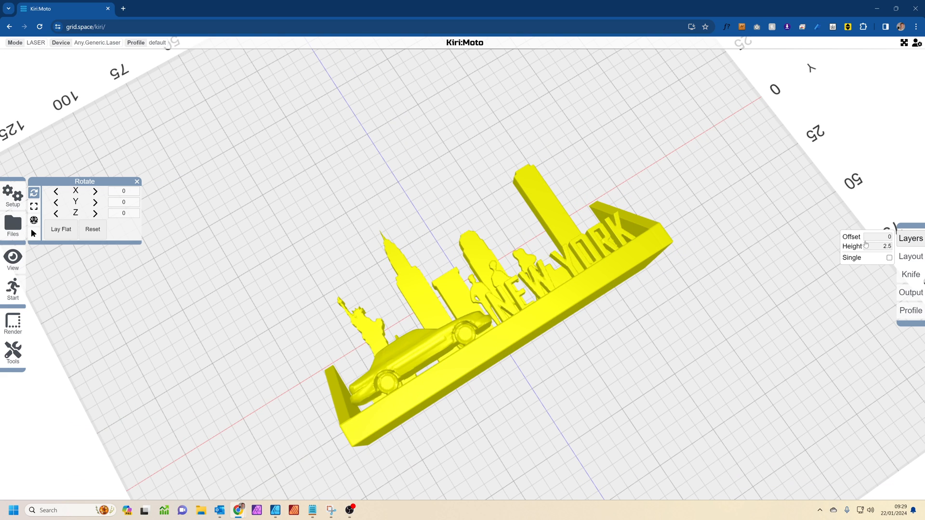
{"action": "mouse_move", "coordinate": [866, 244]}
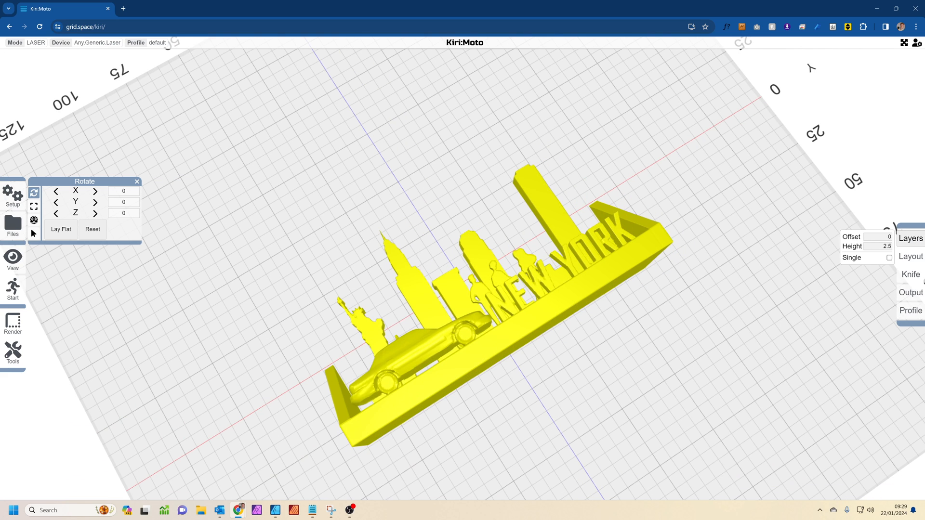
{"action": "left_click", "coordinate": [12, 289]}
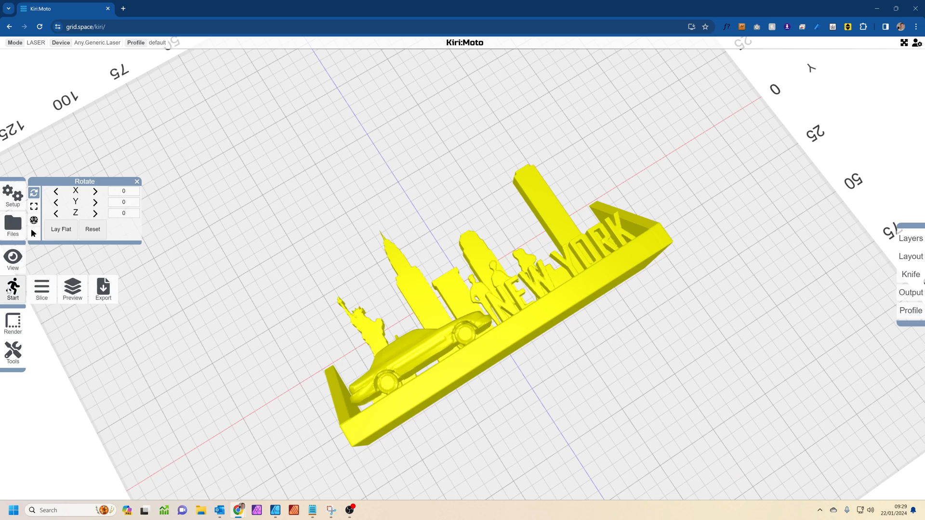
{"action": "left_click", "coordinate": [71, 289]}
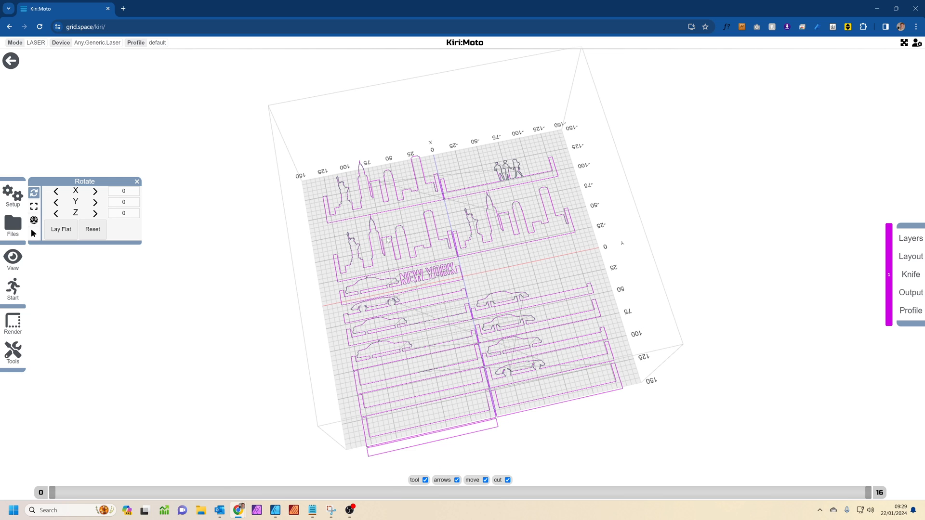
{"action": "mouse_move", "coordinate": [463, 352]}
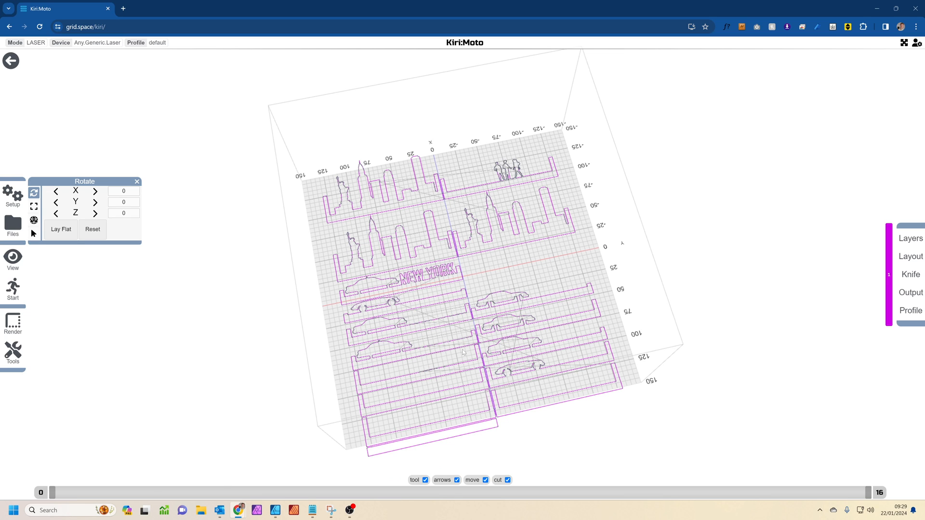
{"action": "mouse_move", "coordinate": [33, 305]}
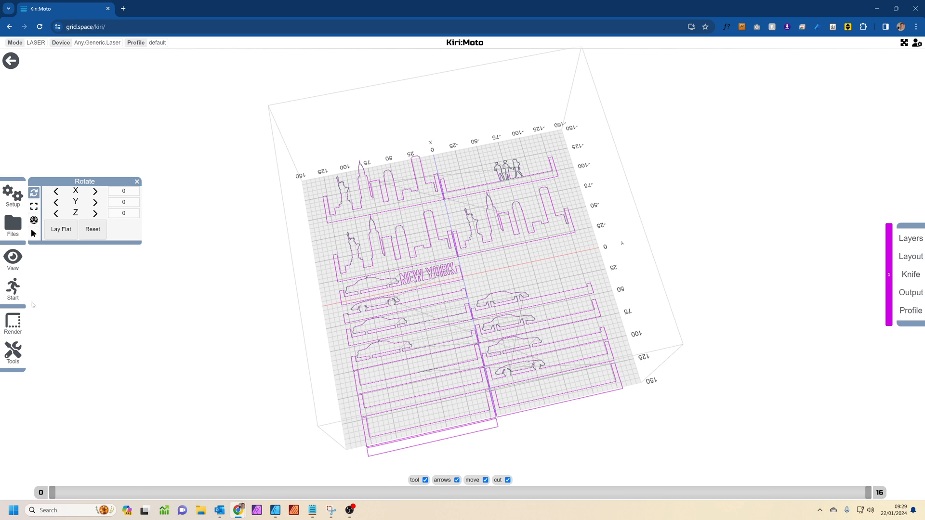
{"action": "mouse_move", "coordinate": [108, 293]}
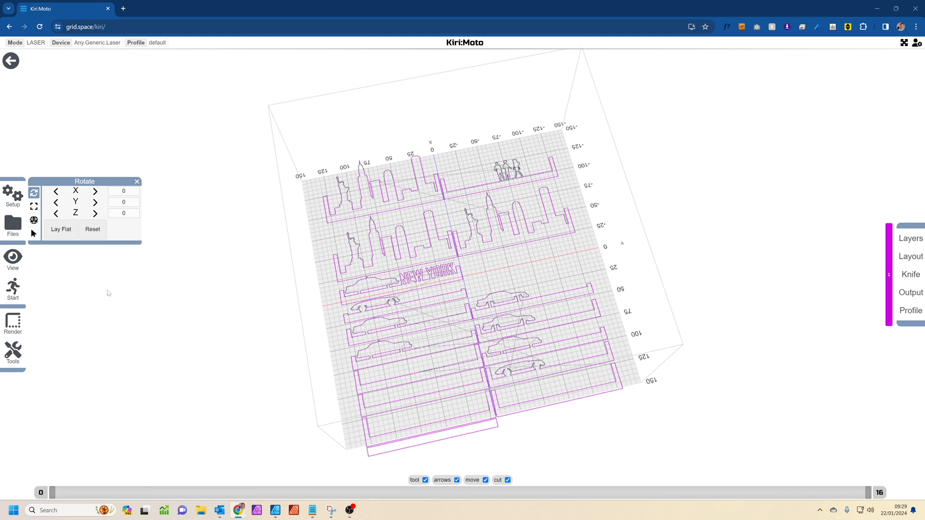
{"action": "left_click", "coordinate": [910, 291]}
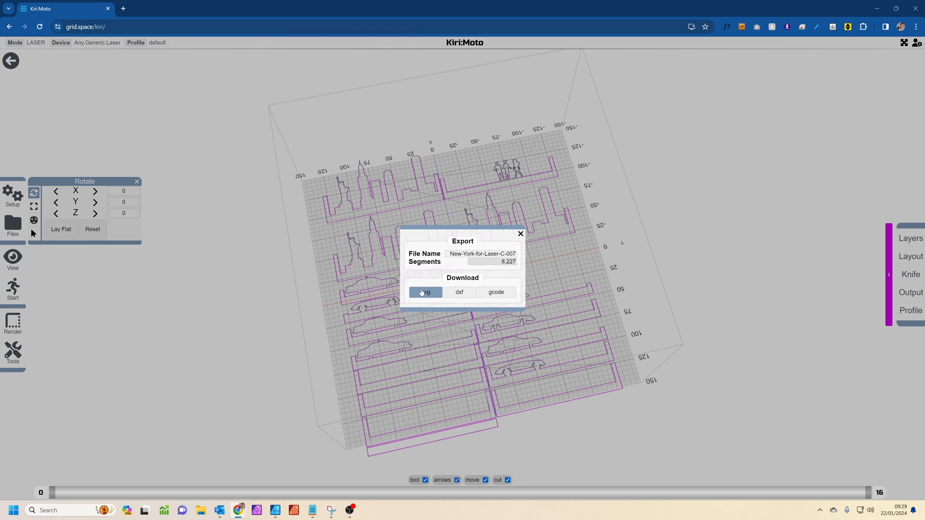